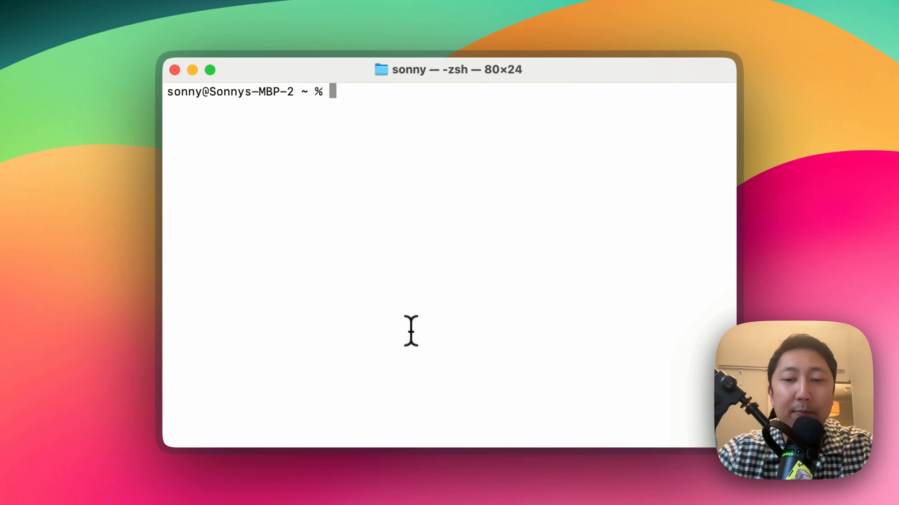
Step: Enter the pip3 install imageio command at the Terminal prompt
{"action": "type", "text": "pip3 install"}
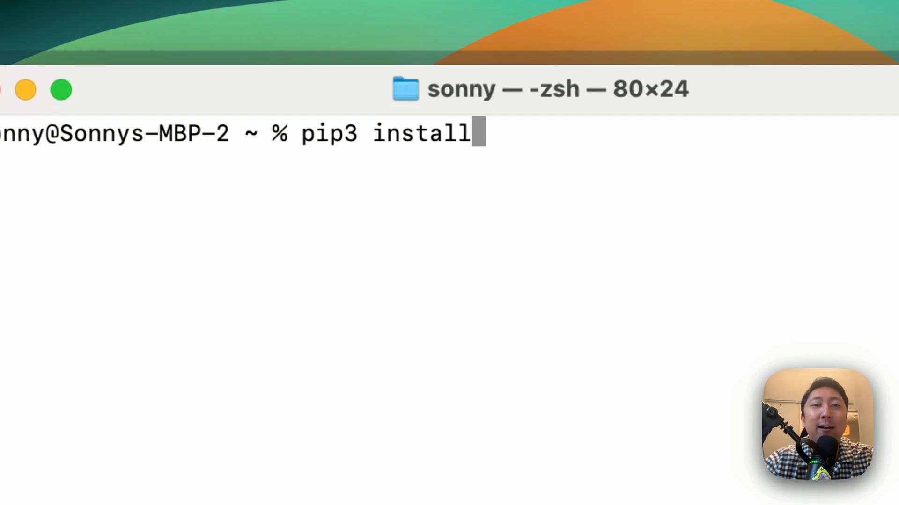
{"action": "type", "text": "imageio"}
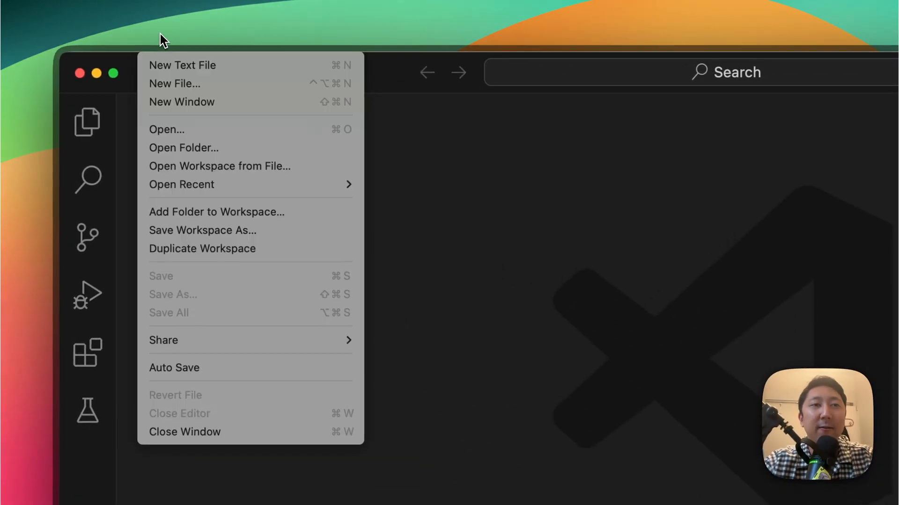
Step: Create a new file named create_a_gif.py saved to the Desktop
{"action": "left_click", "coordinate": [174, 84]}
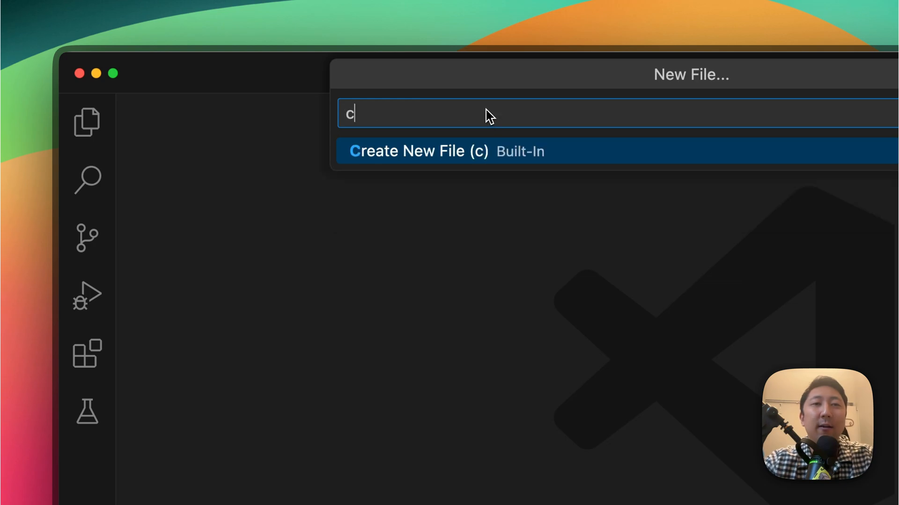
{"action": "type", "text": "reate_a_"}
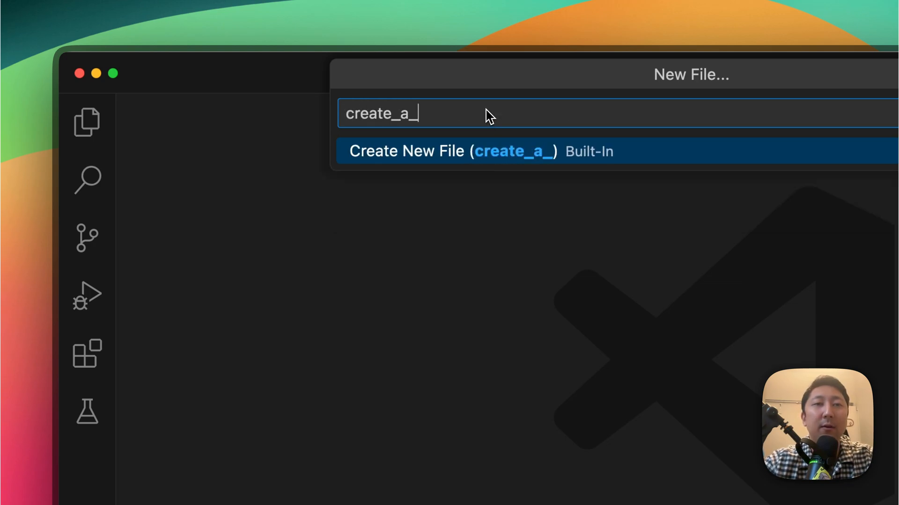
{"action": "type", "text": "gif.py"}
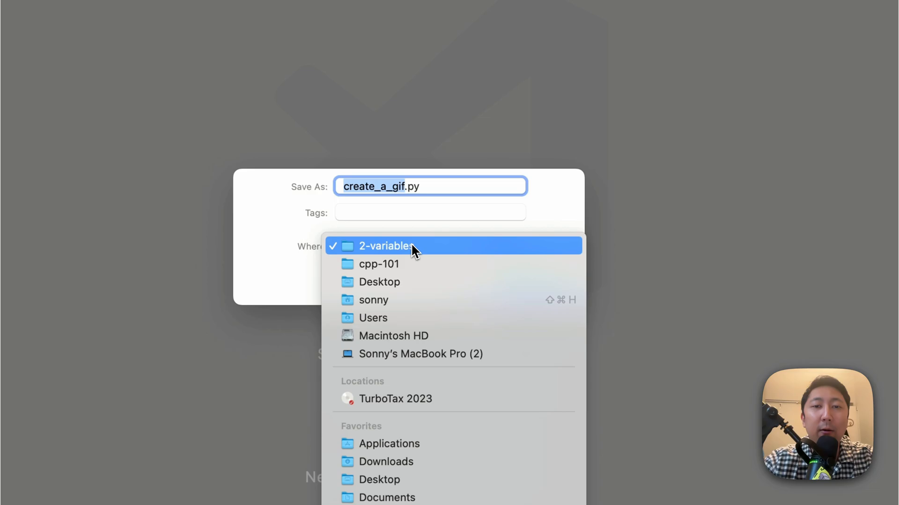
{"action": "left_click", "coordinate": [379, 282]}
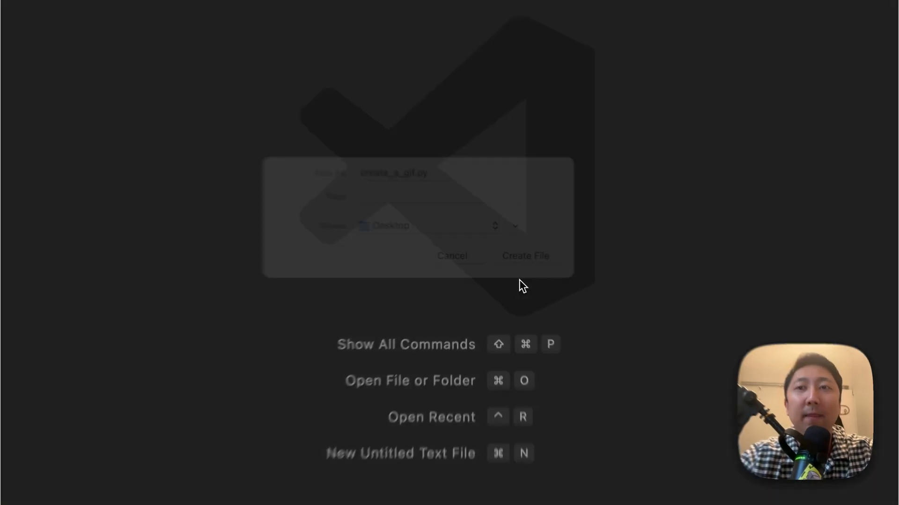
{"action": "left_click", "coordinate": [525, 256]}
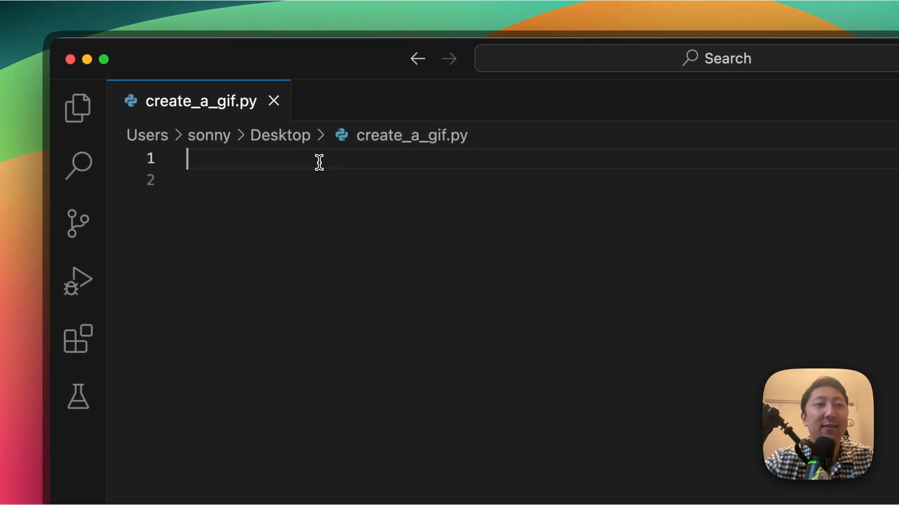
Step: Write the line 'import imageio.v3 as iio' at the top of the script
{"action": "type", "text": "import"}
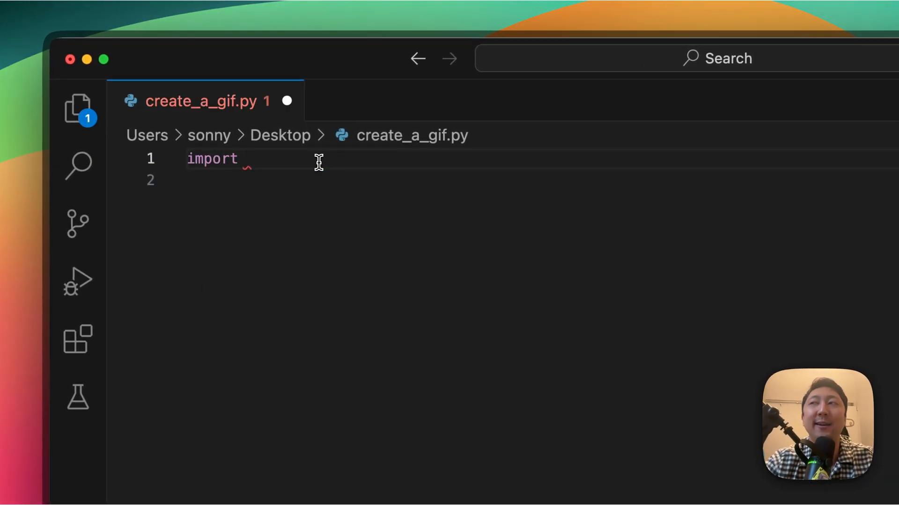
{"action": "type", "text": "imageio."}
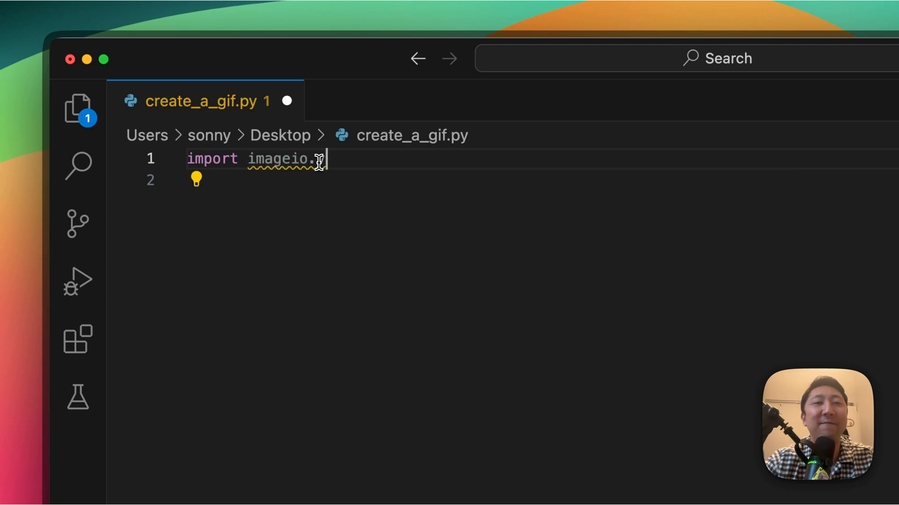
{"action": "type", "text": "v3 as"}
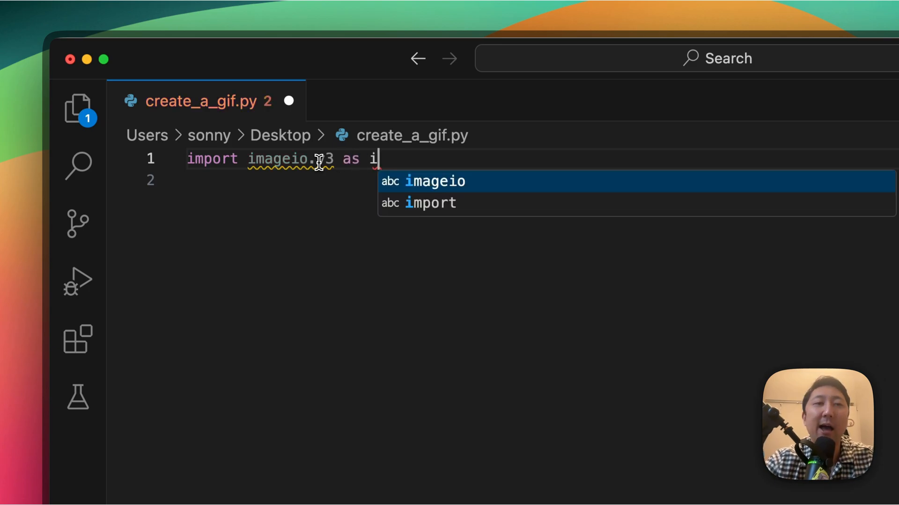
{"action": "type", "text": "io"}
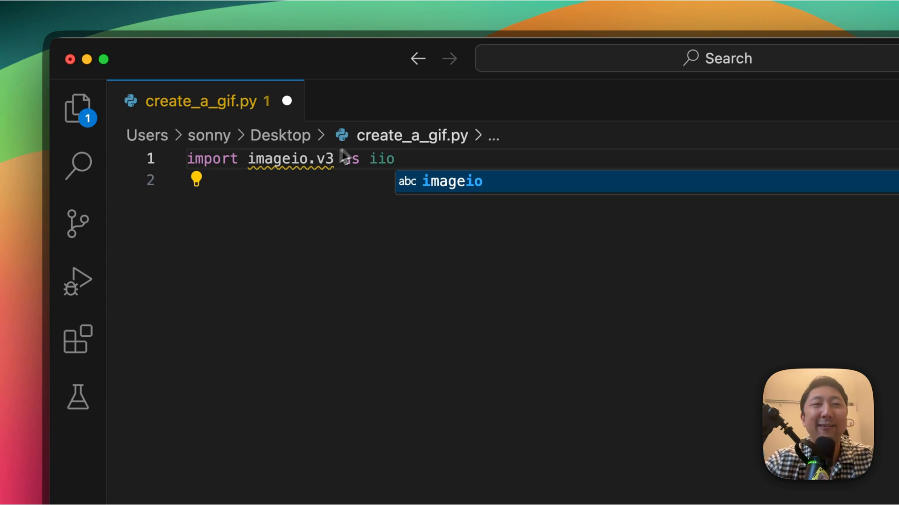
{"action": "key", "text": "Enter"}
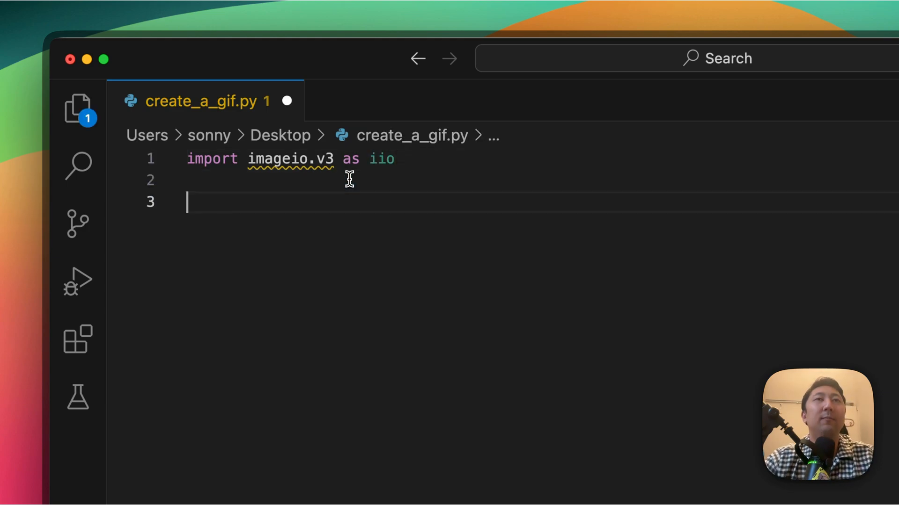
Step: Define filenames = ['team-pic1.png', 'team-pic2.png'] on the next line
{"action": "type", "text": "files"}
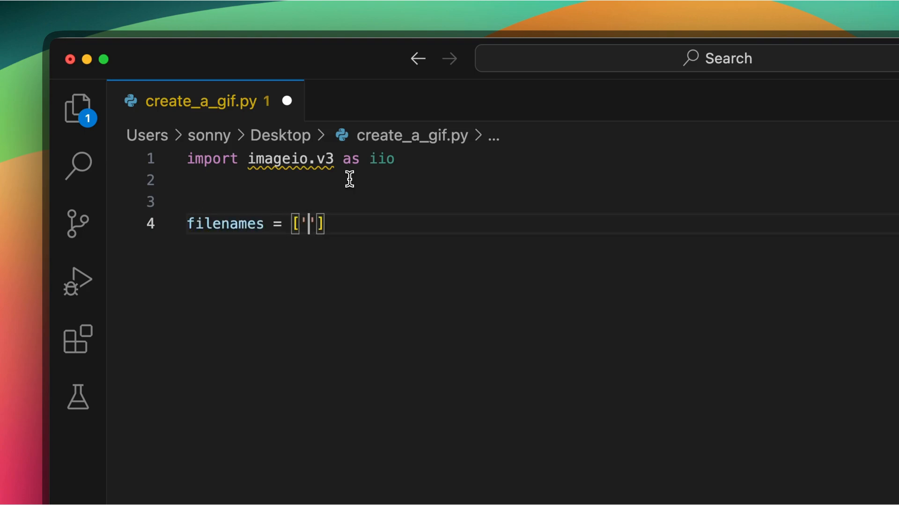
{"action": "type", "text": "team-pic1.png',"}
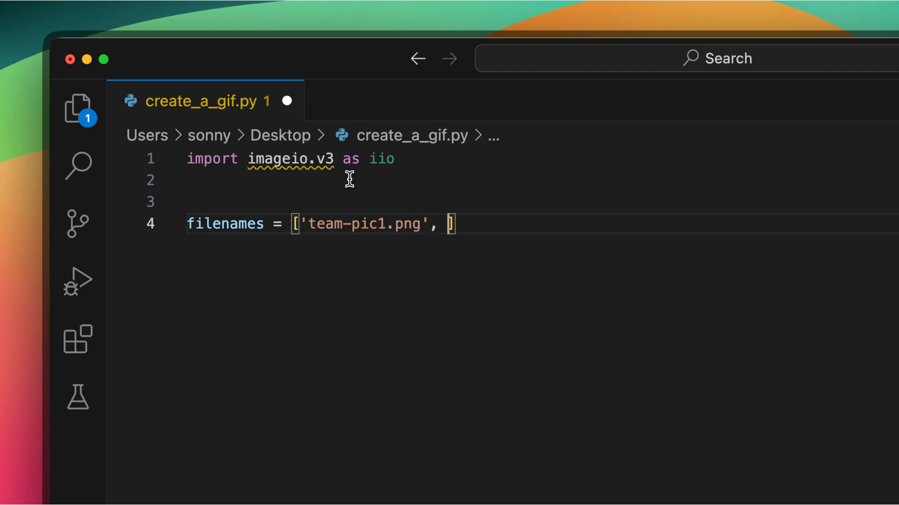
{"action": "type", "text": "'team-pic2.png'"}
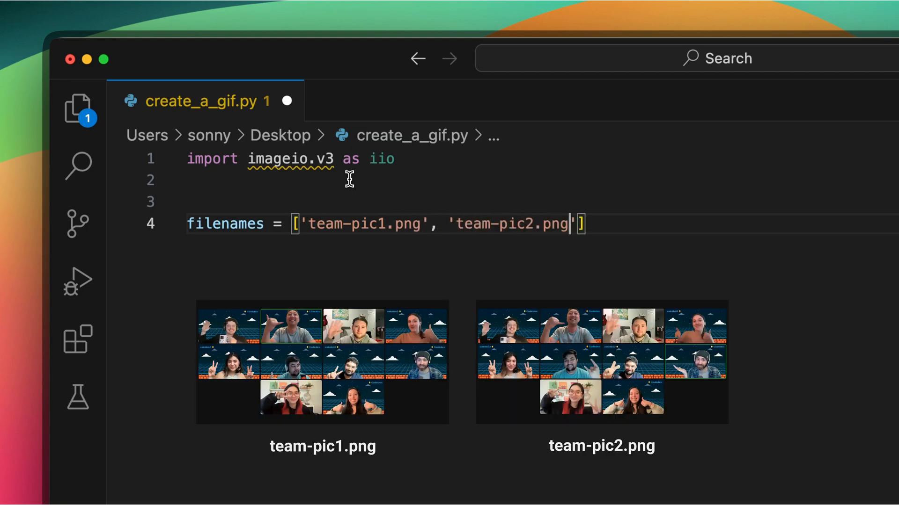
{"action": "type", "text": "i"}
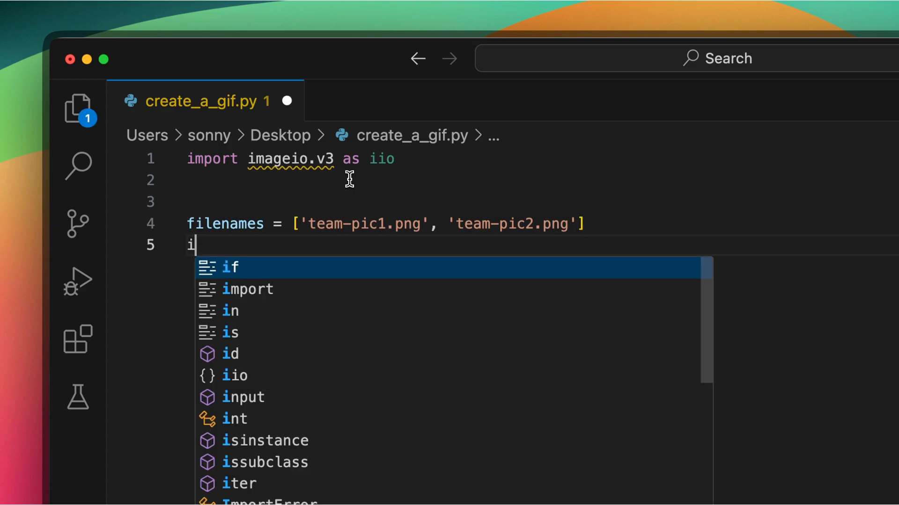
Step: Add an empty images list and start a 'for filename in filenames:' loop
{"action": "type", "text": "mages = ["}
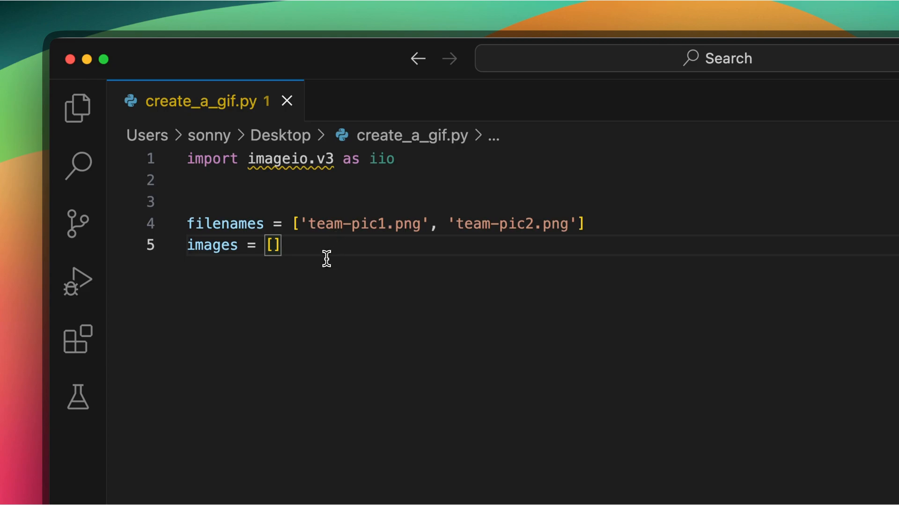
{"action": "key", "text": "Enter"}
{"action": "type", "text": "for"}
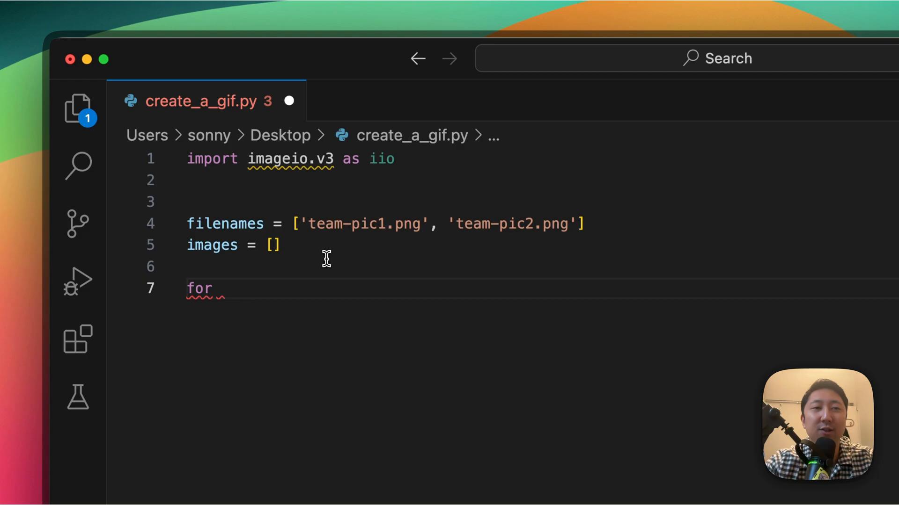
{"action": "type", "text": "file"}
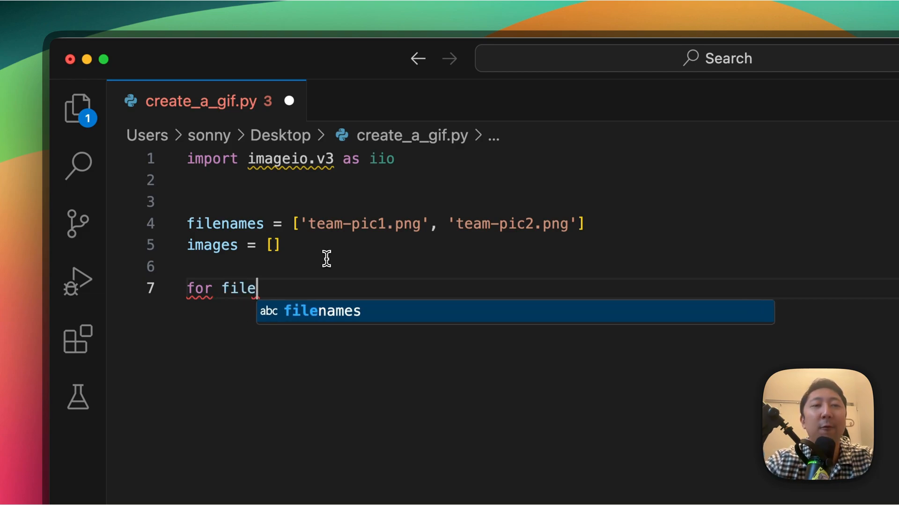
{"action": "type", "text": "name in filenames:"}
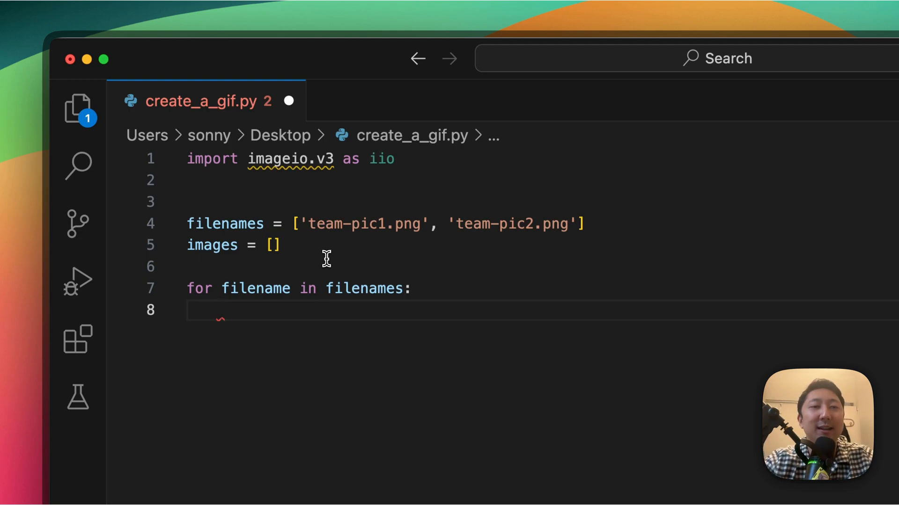
Step: Make the loop body append iio.imread(filename) to images
{"action": "type", "text": "images.append(i"}
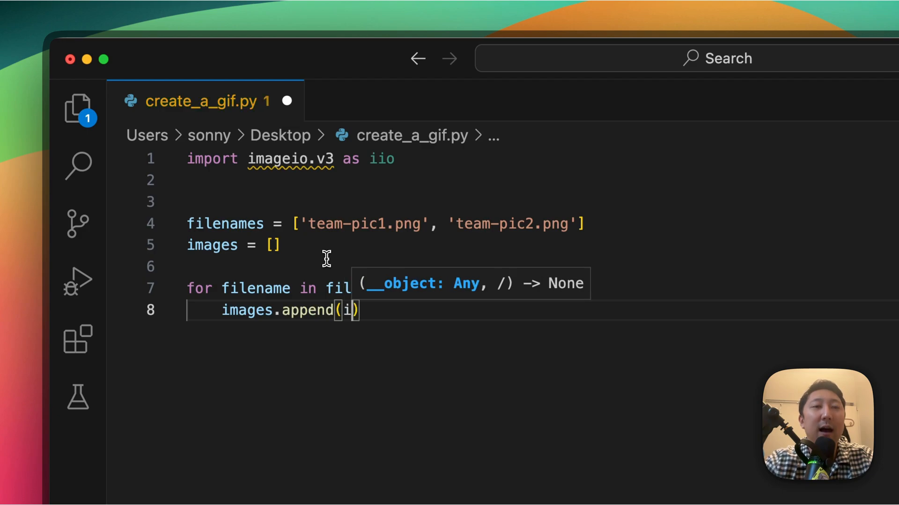
{"action": "type", "text": "io."}
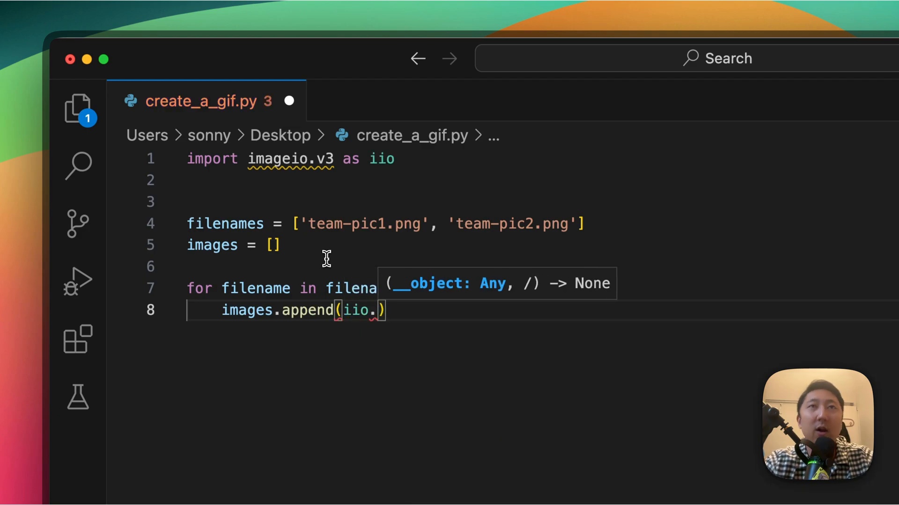
{"action": "type", "text": "imread("}
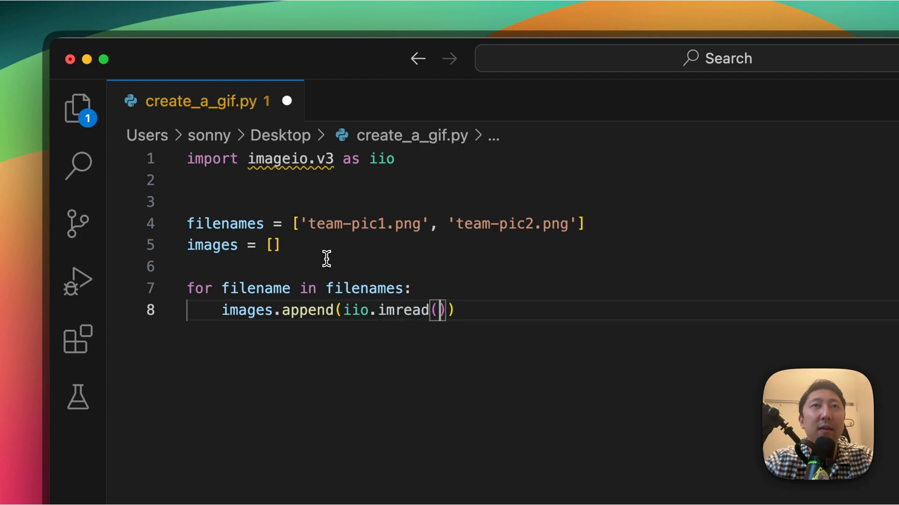
{"action": "type", "text": "filename"}
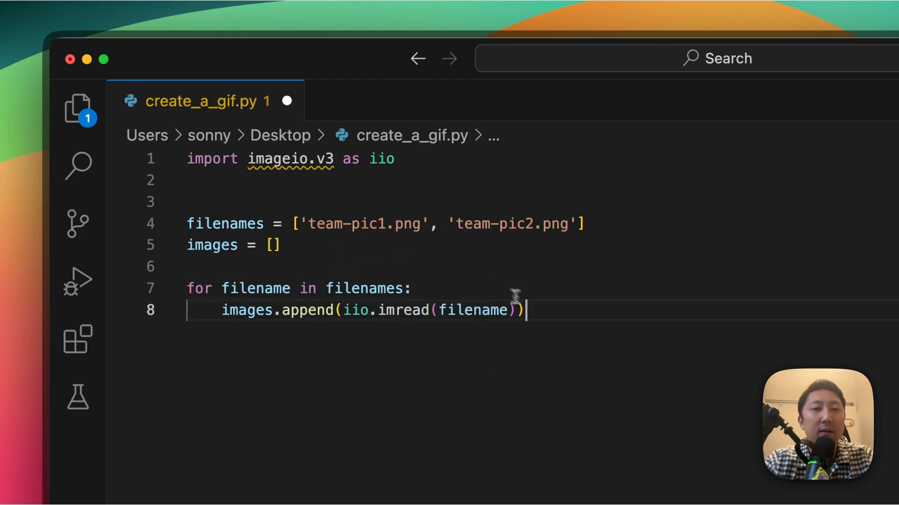
{"action": "key", "text": "Enter"}
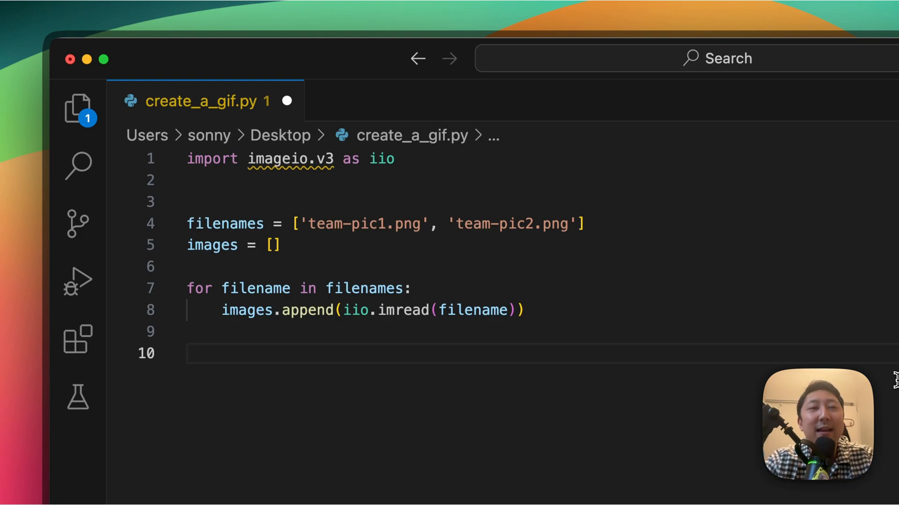
Step: Write iio.imwrite('team.gif', images, duration = 50) as the final line
{"action": "type", "text": "iio"}
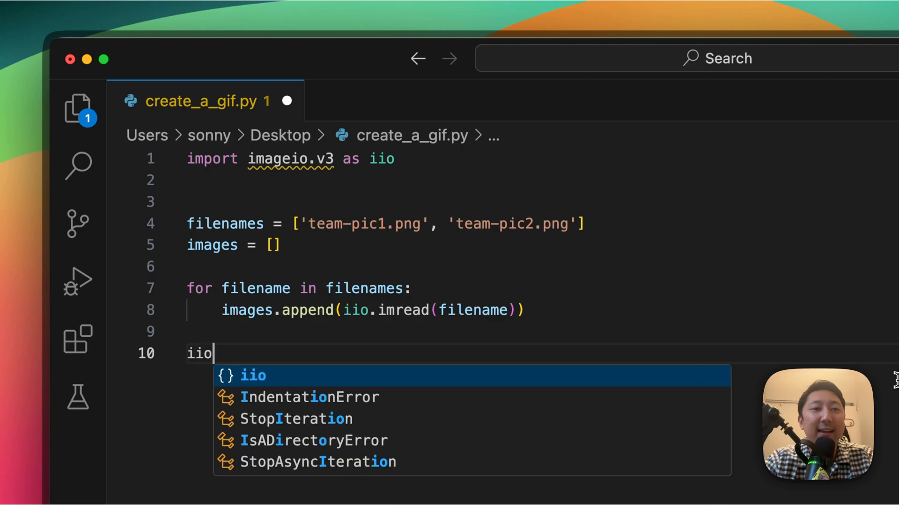
{"action": "type", "text": ".imwrite('"}
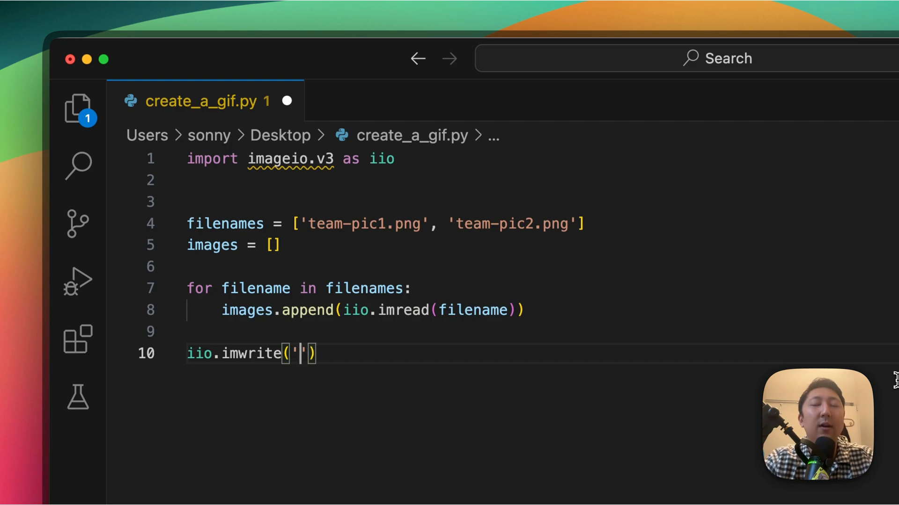
{"action": "type", "text": "team."}
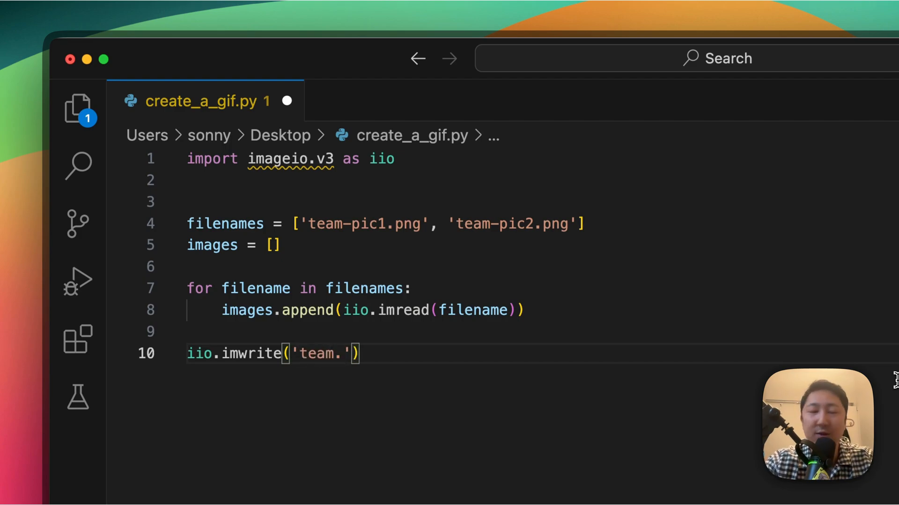
{"action": "type", "text": "gif"}
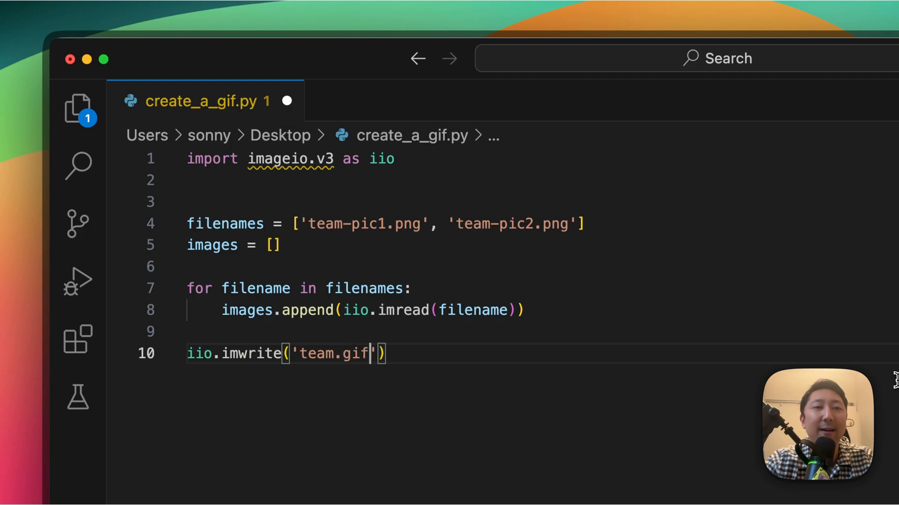
{"action": "type", "text": ", imag"}
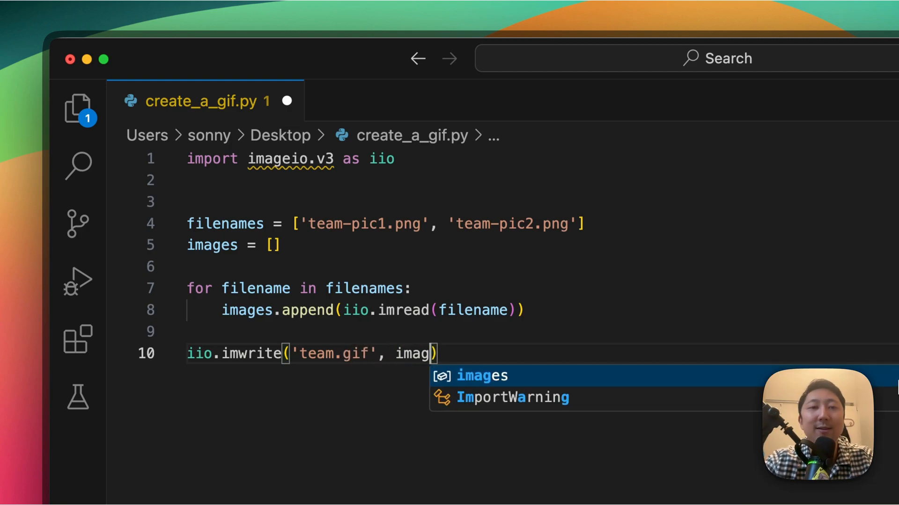
{"action": "type", "text": "es, dur"}
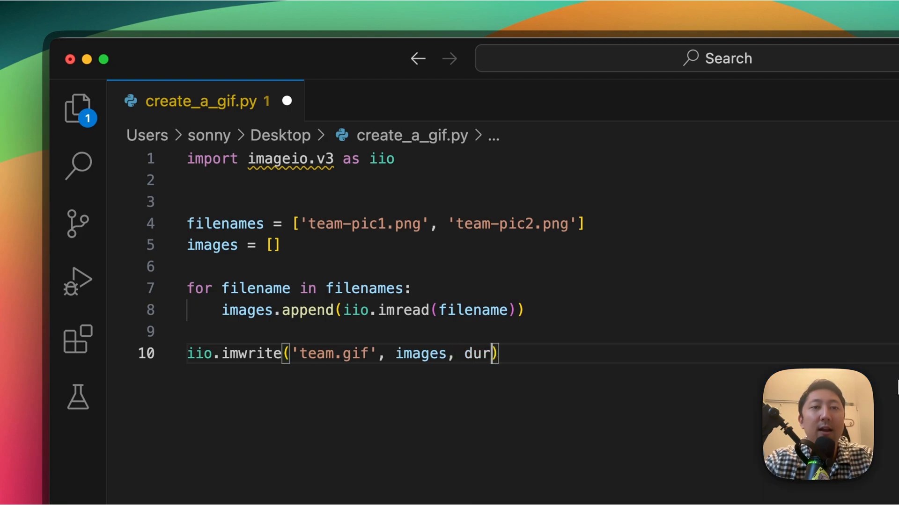
{"action": "type", "text": "ation = 50"}
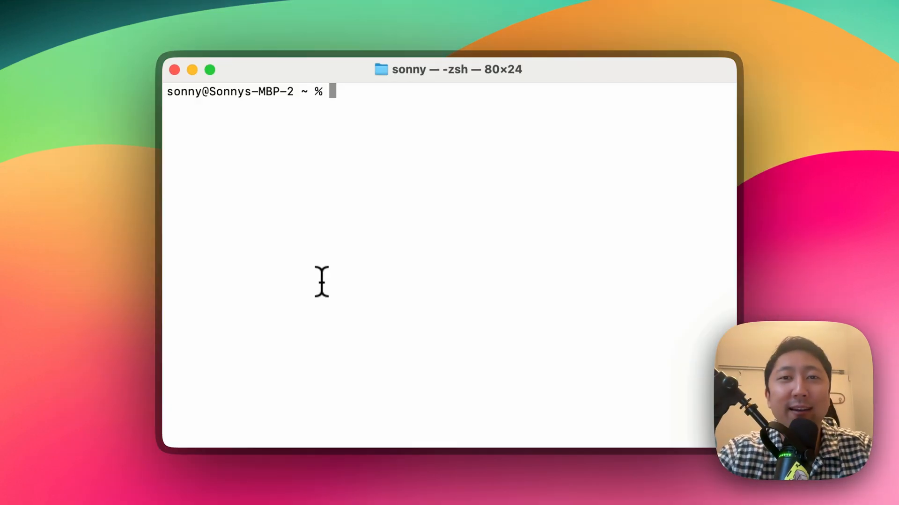
Step: Change into the Desktop folder and type the python3 create_a_gif.py command
{"action": "type", "text": "cd D"}
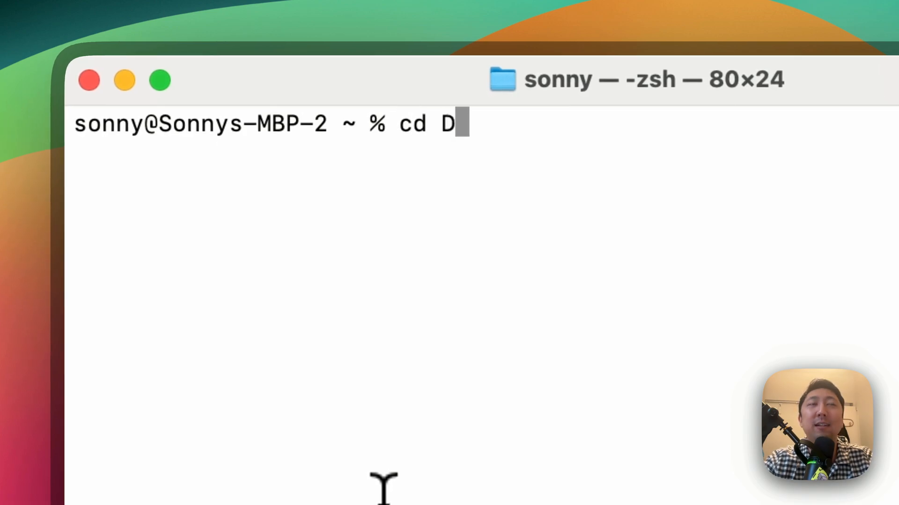
{"action": "type", "text": "esktop"}
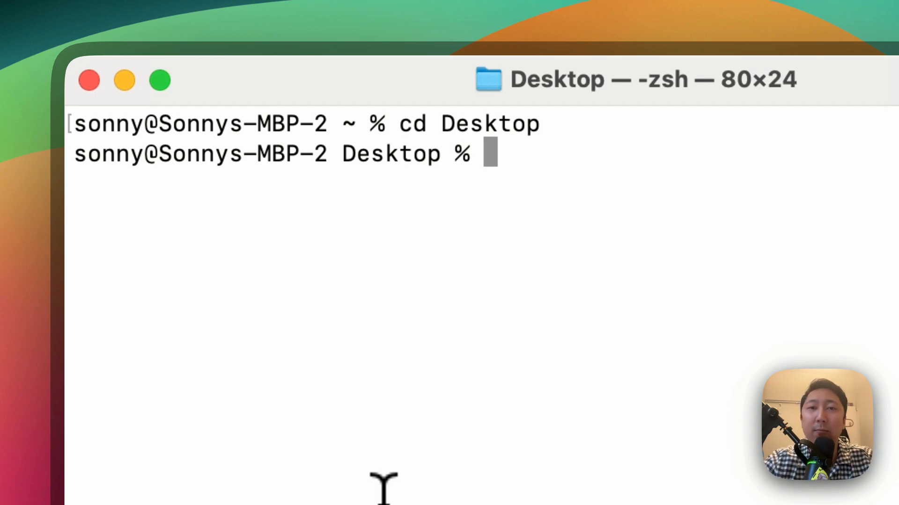
{"action": "type", "text": "python3 c"}
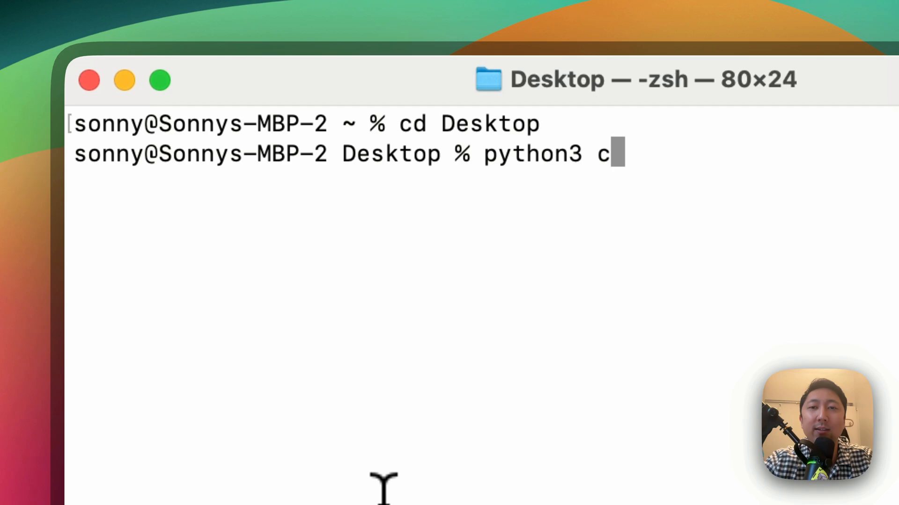
{"action": "type", "text": "reate_a-"}
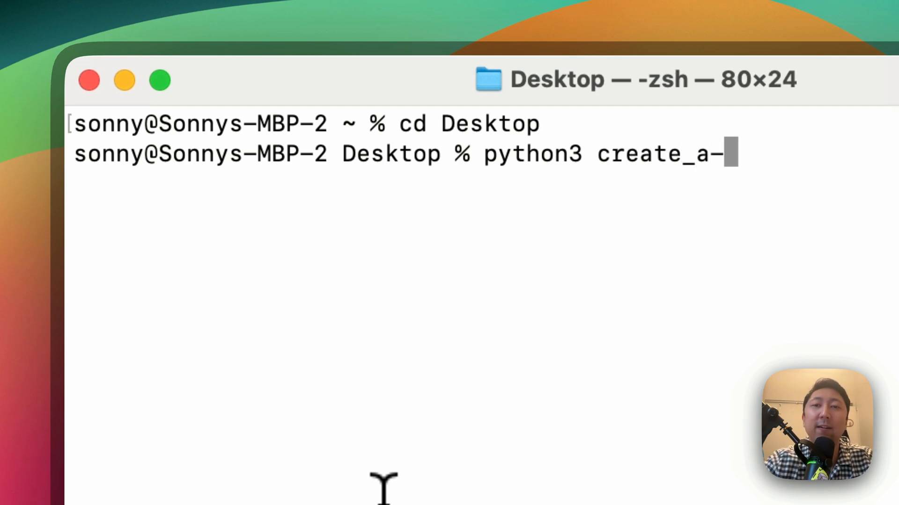
{"action": "type", "text": "gif.p"}
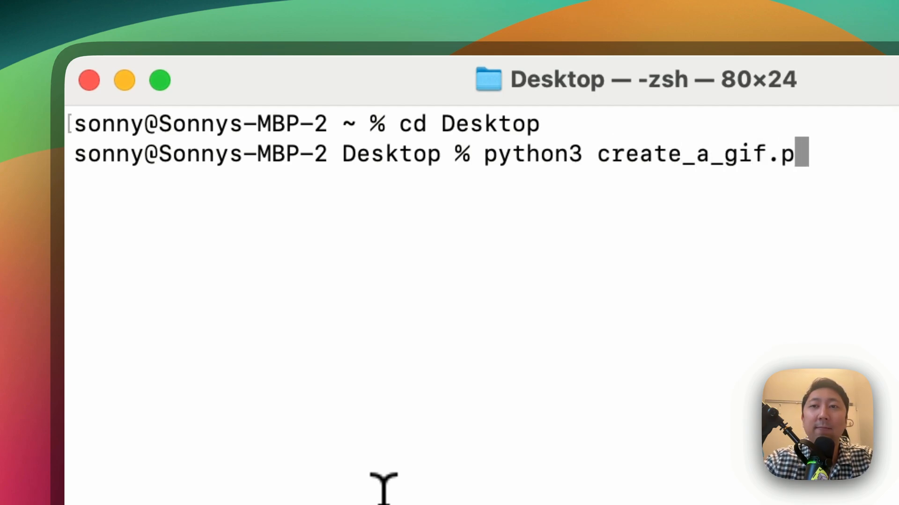